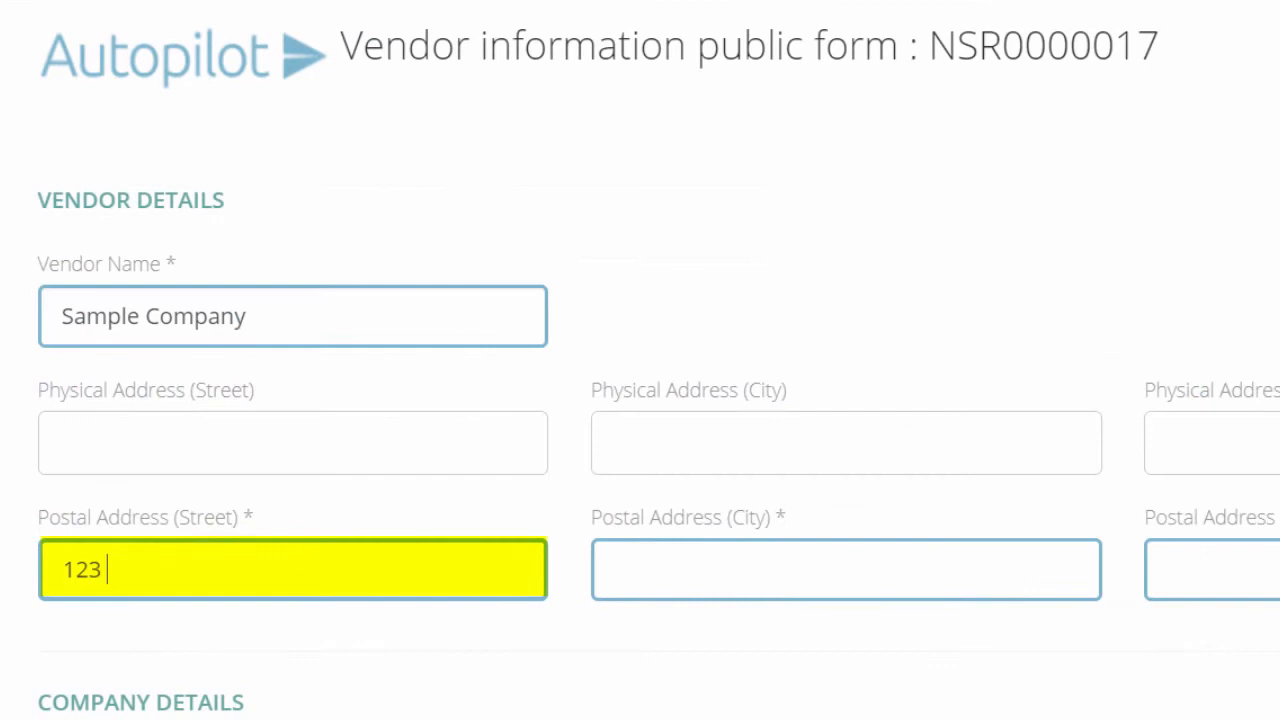
- Enter Main Street address, registered name 'Sample Company' and registration number 2014/12345
type("Main Street")
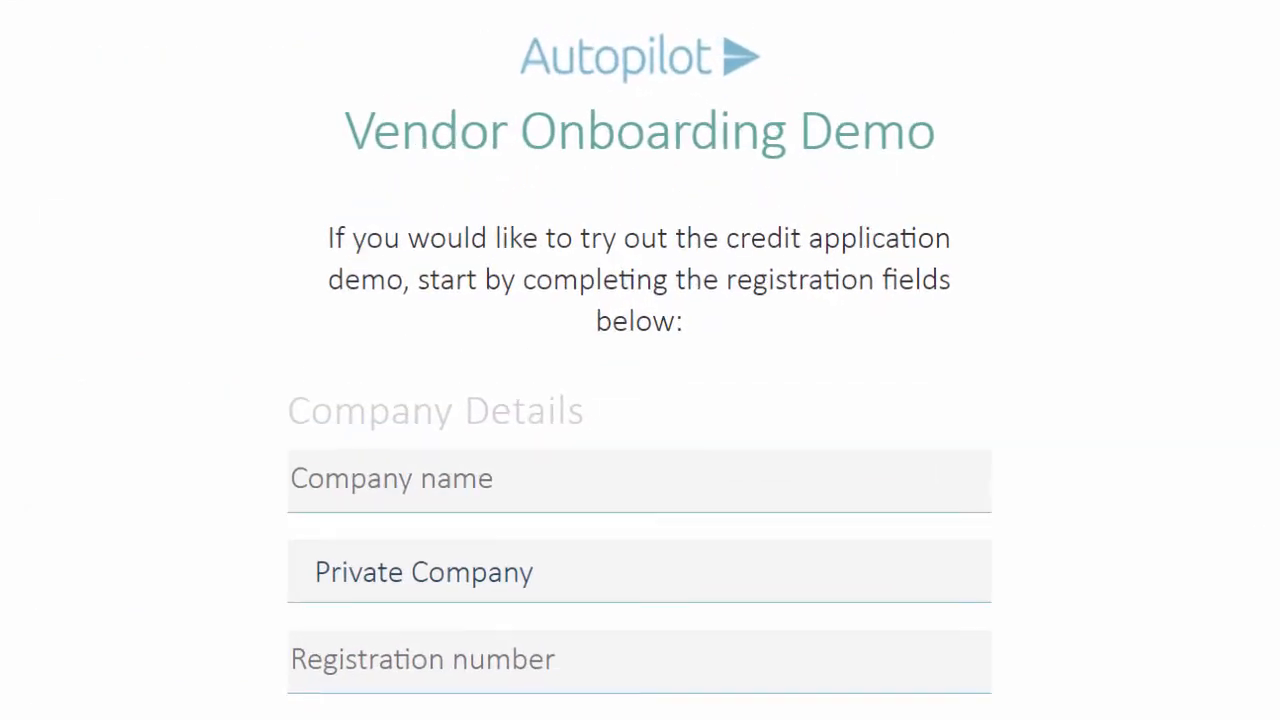
type("Sample Company")
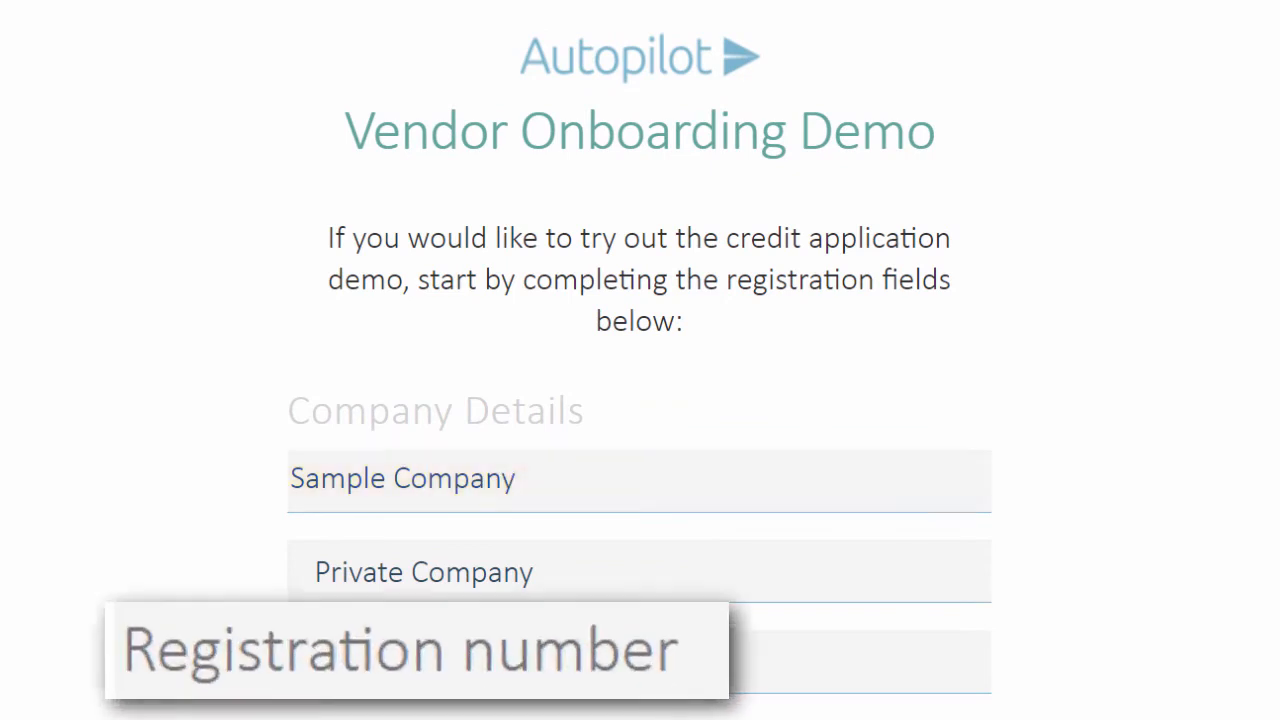
type("2014/123456/78")
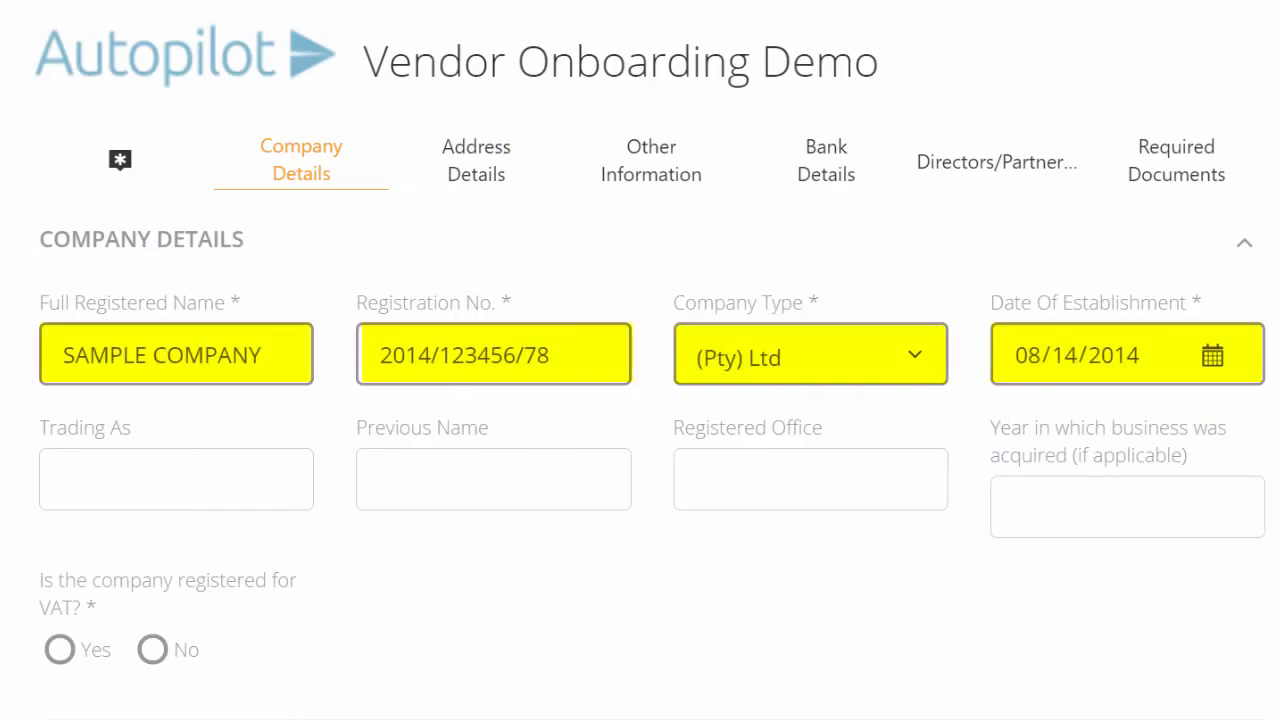
- Enter '123 MAIN' in the address boxes and continue to the required documents section
left_click(476, 160)
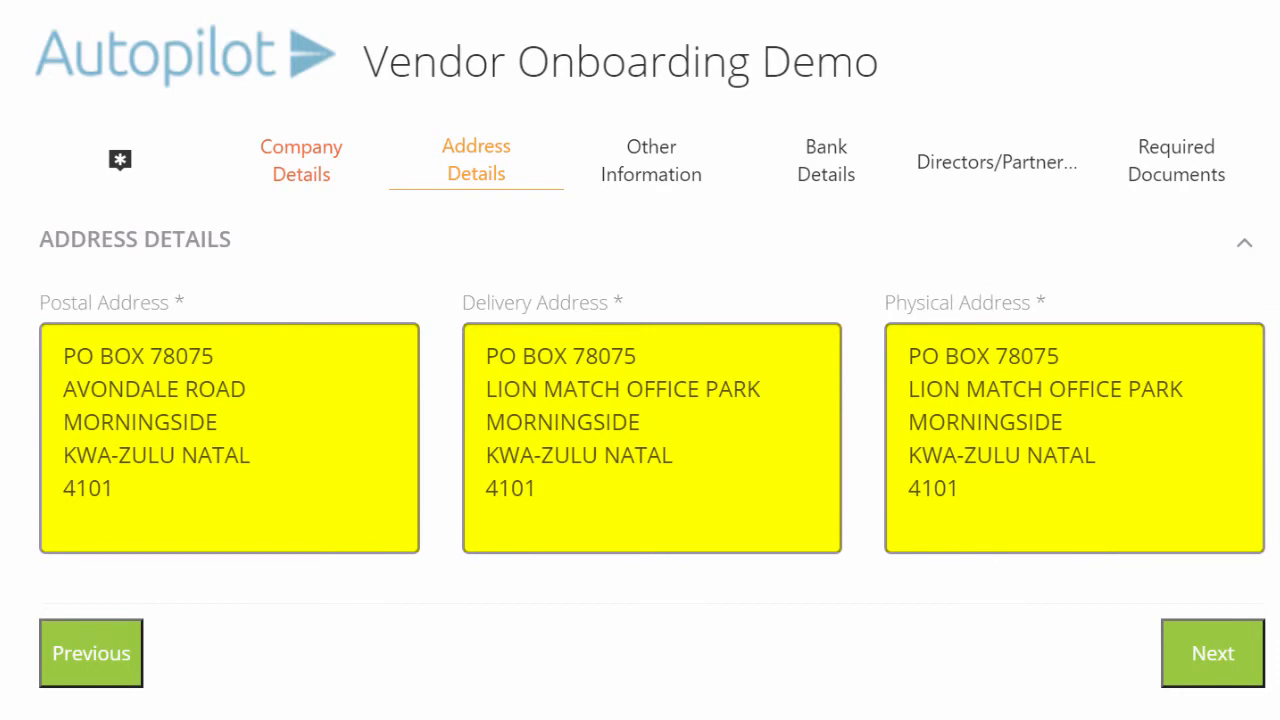
type("123 MAIN")
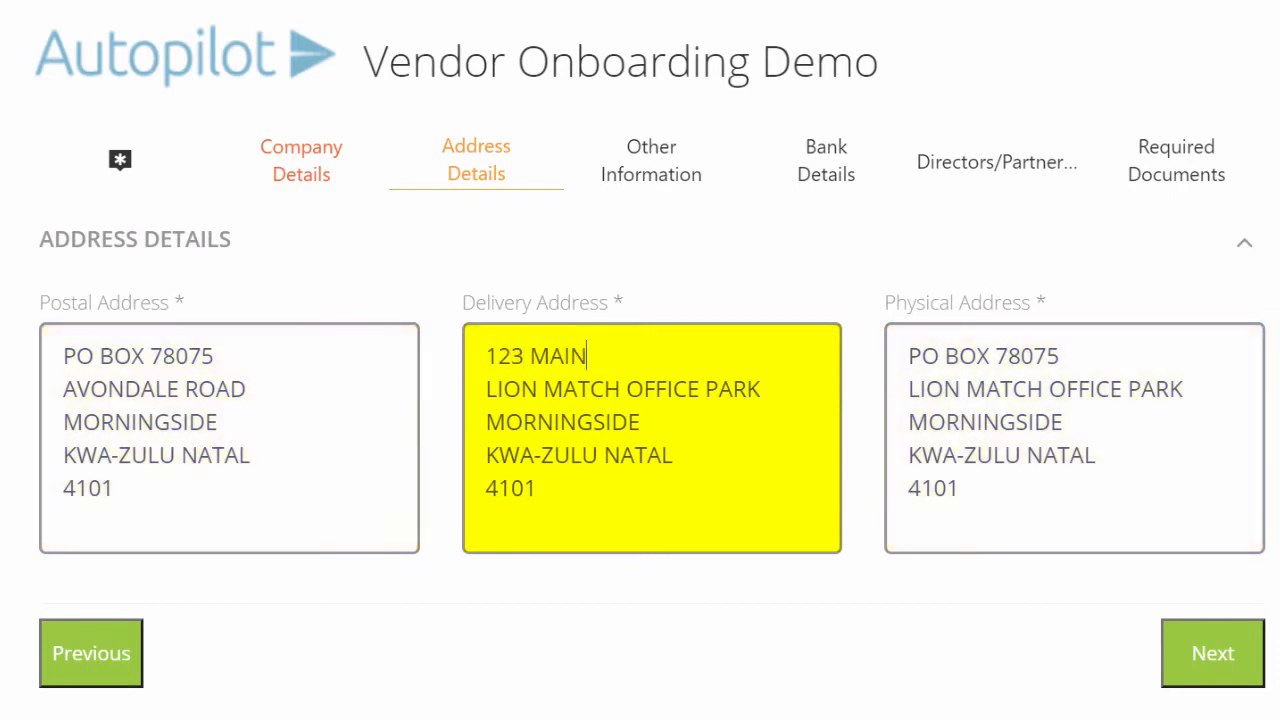
left_click(1212, 652)
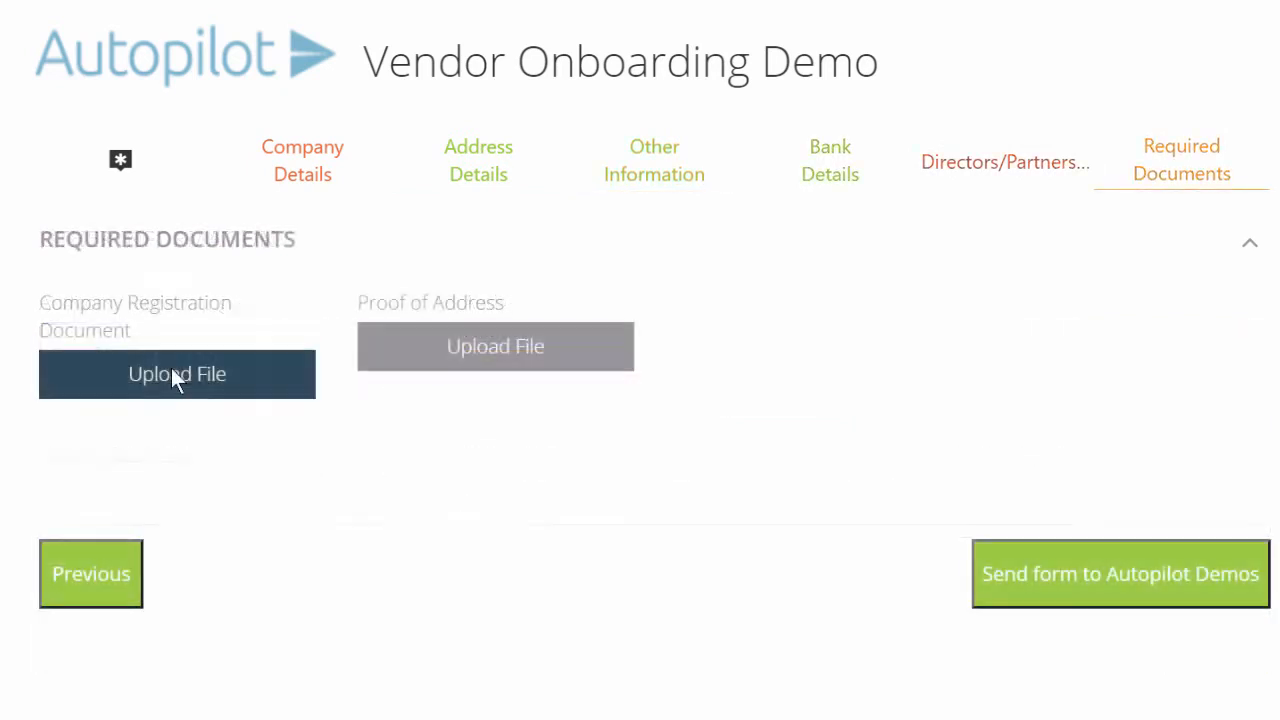
- Upload the company registration PDF and send the form; dismiss the validation failure notice
left_click(176, 374)
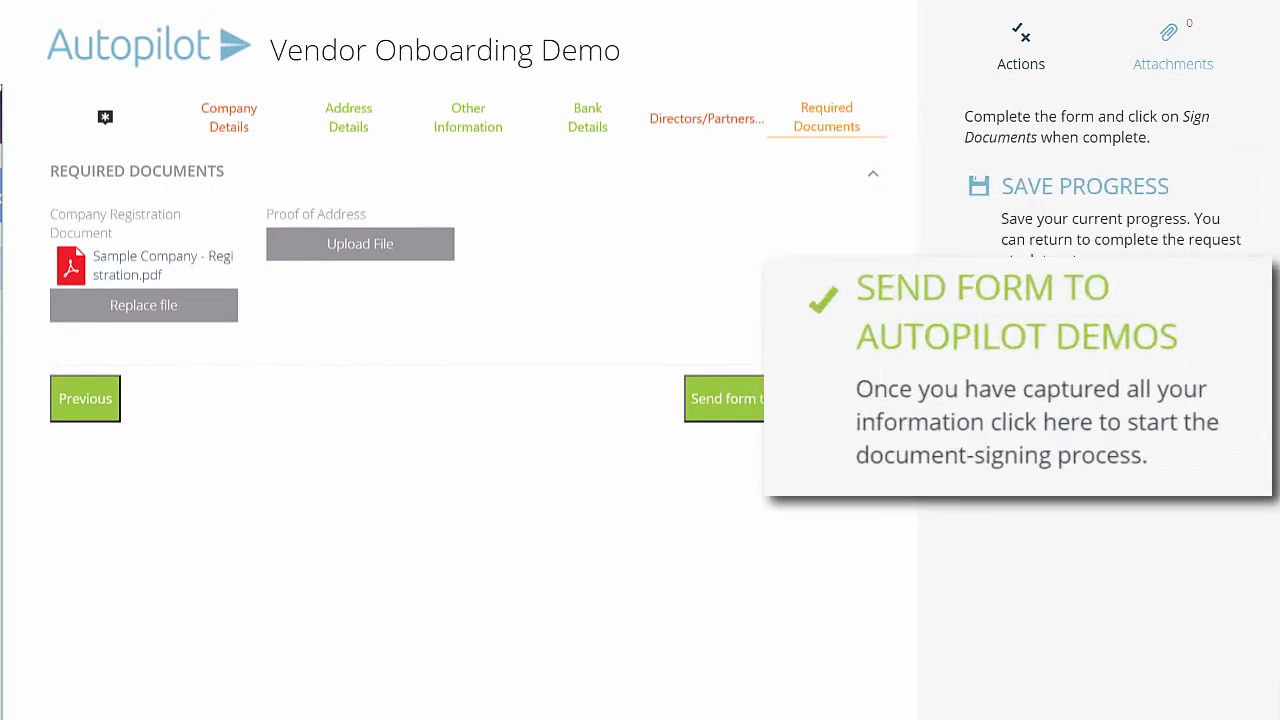
left_click(724, 398)
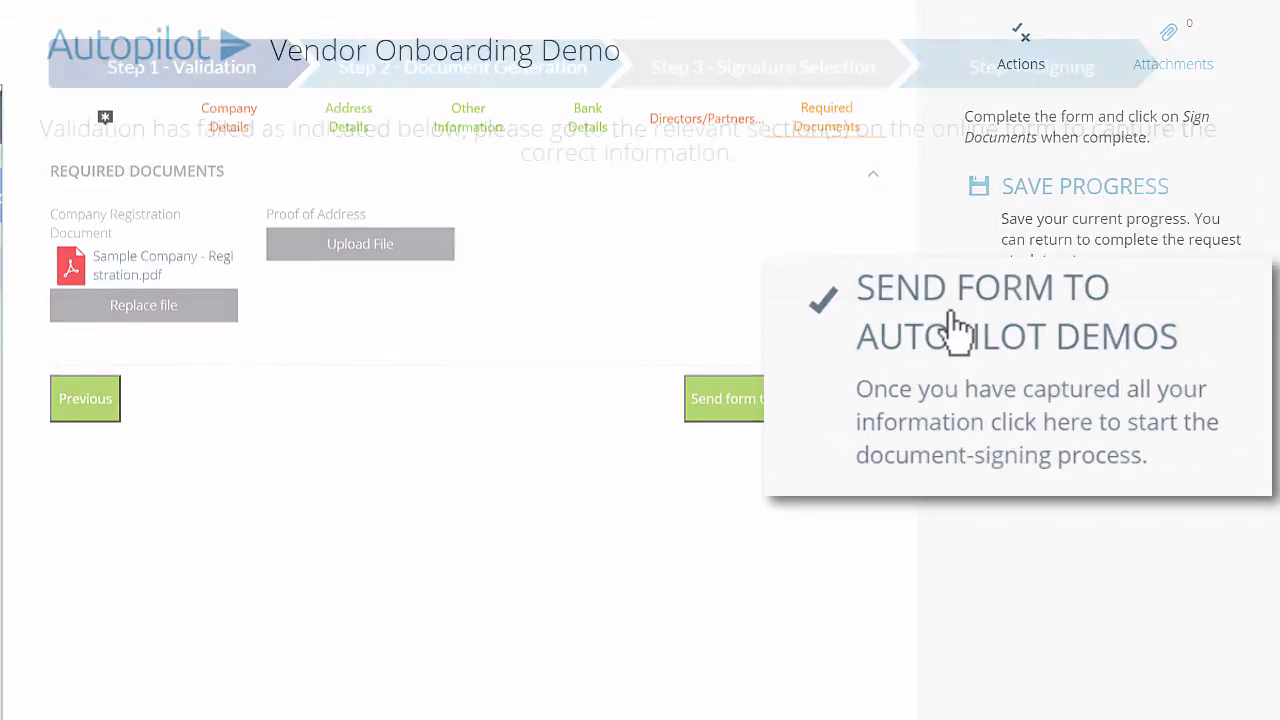
left_click(724, 398)
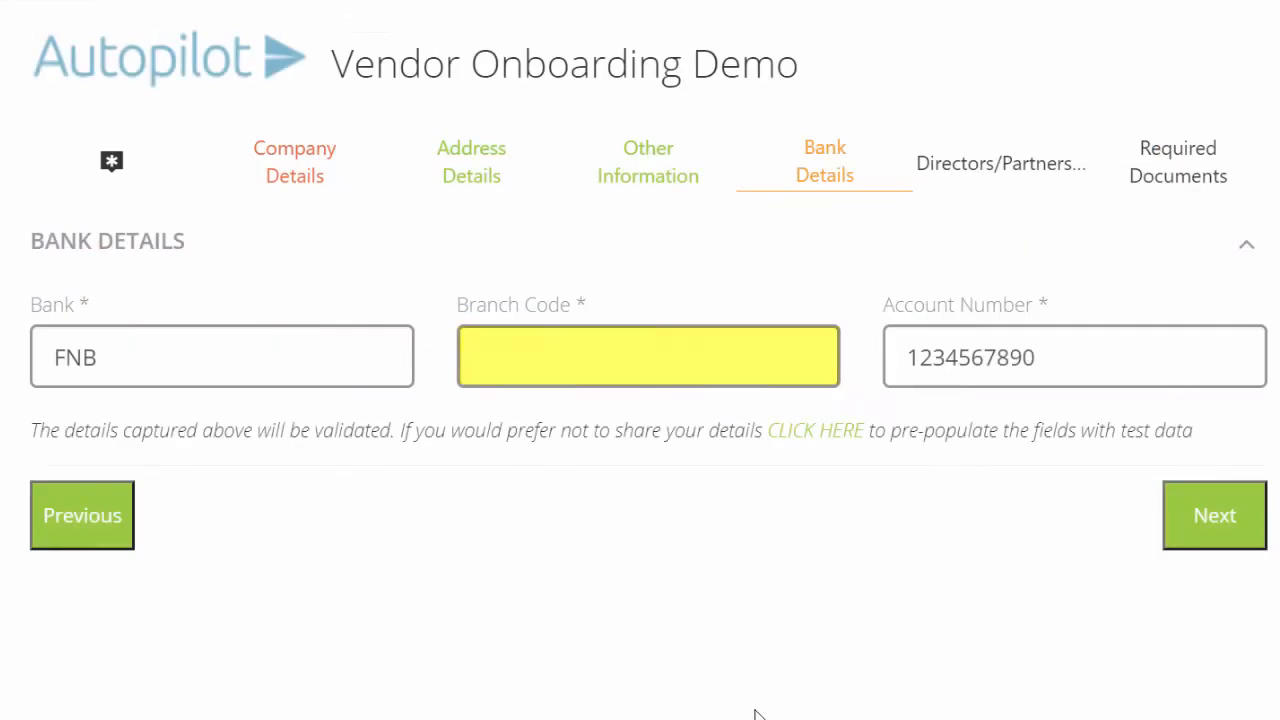
- Submit the bank details with branch code 123456 and continue once they validate
left_click(1214, 516)
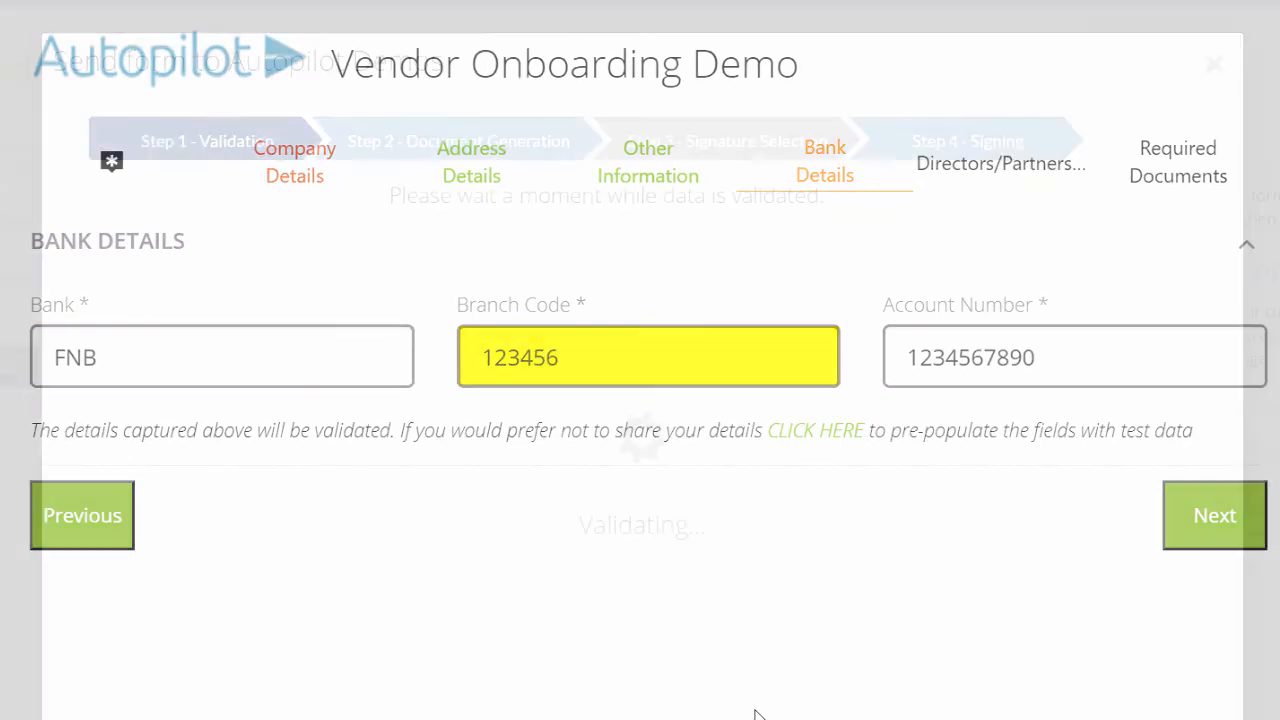
left_click(1214, 516)
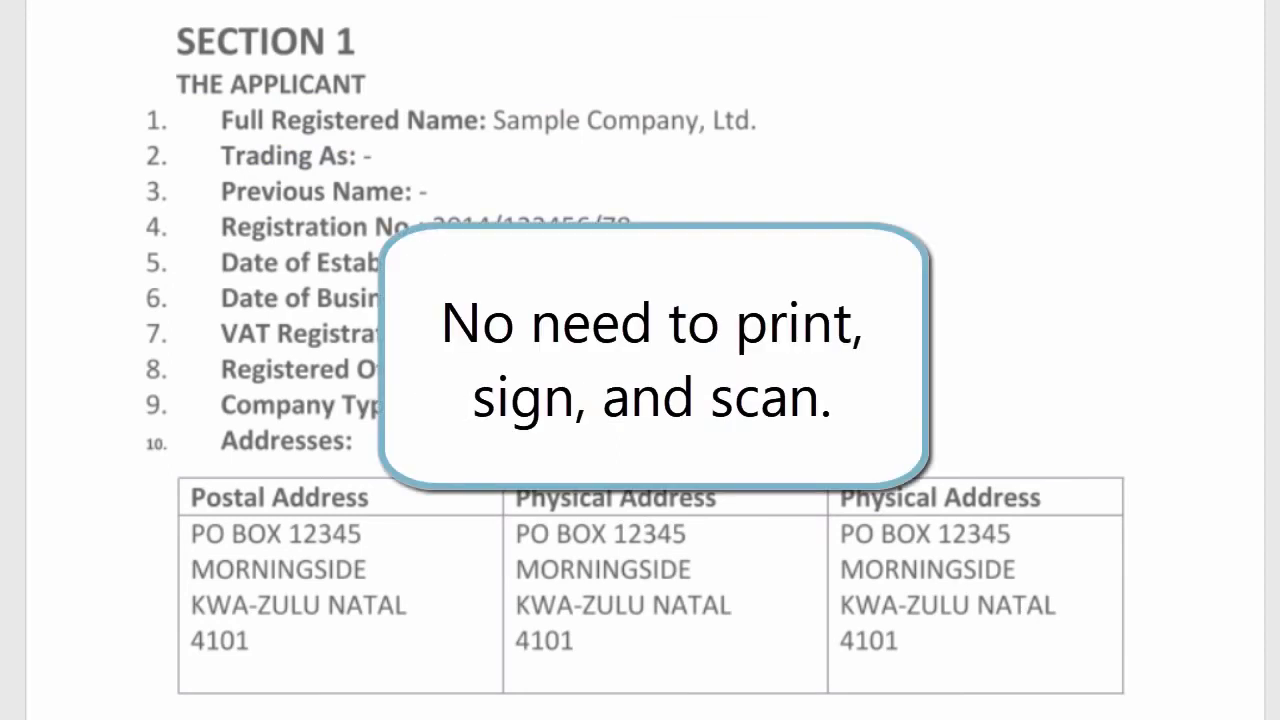
- E-sign the generated application from the Signature row
scroll("down", 3)
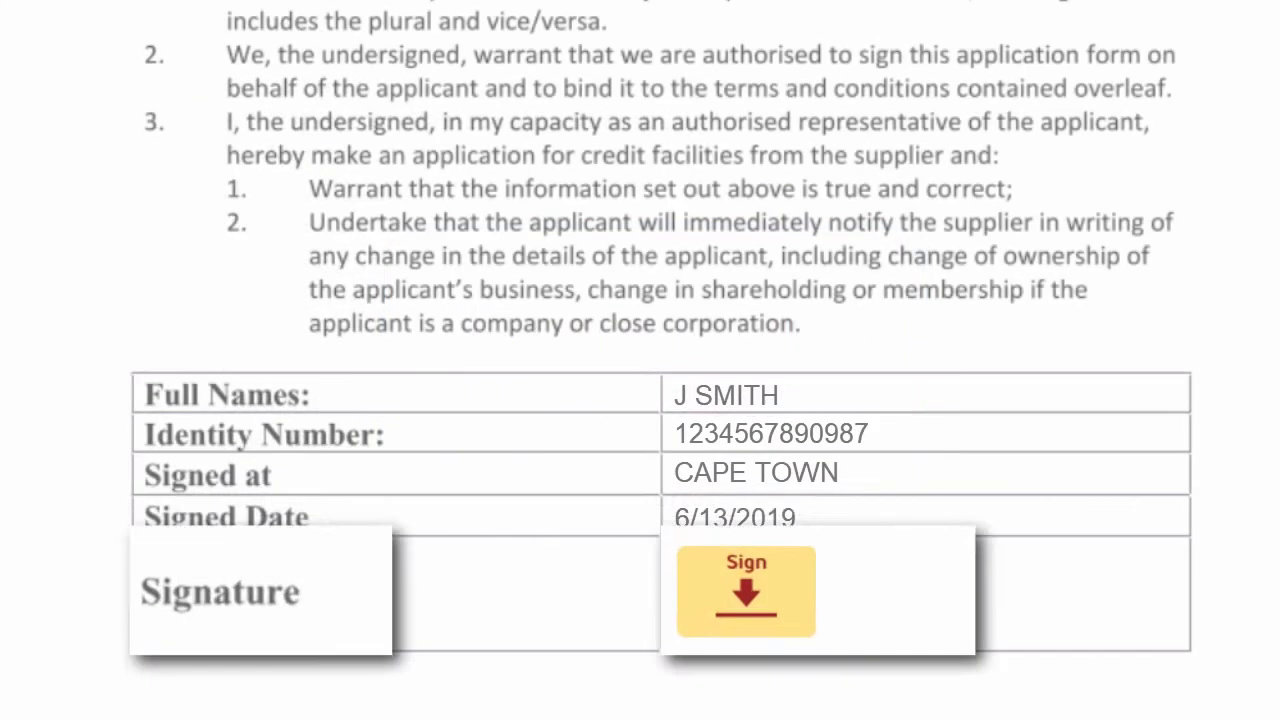
left_click(746, 592)
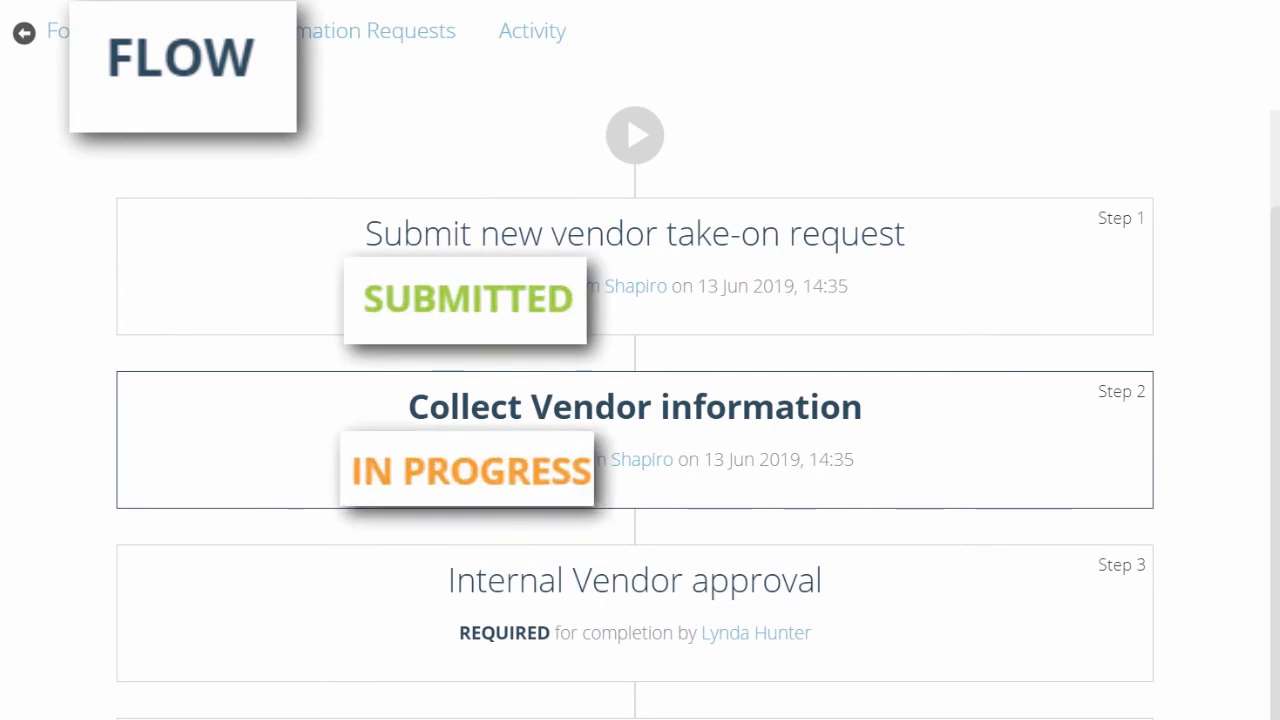
- Review the activity history and open the Collect Vendor information task form for Sample Company
left_click(532, 30)
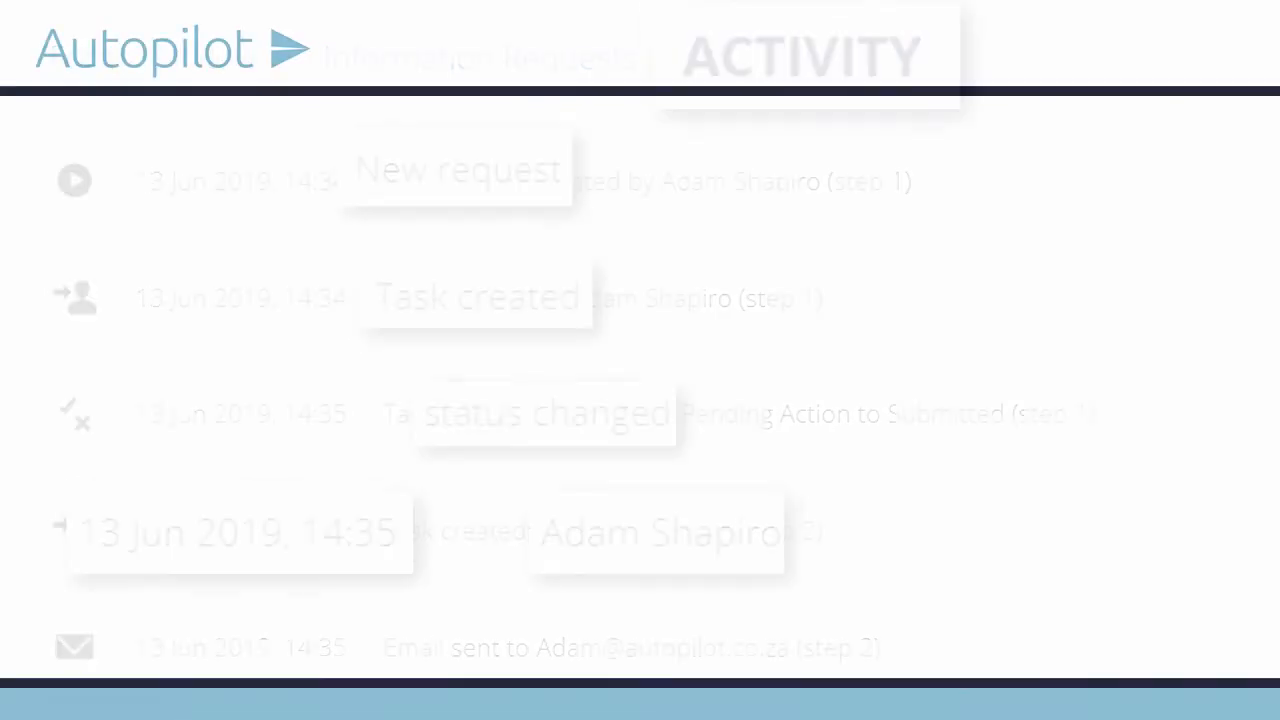
left_click(116, 200)
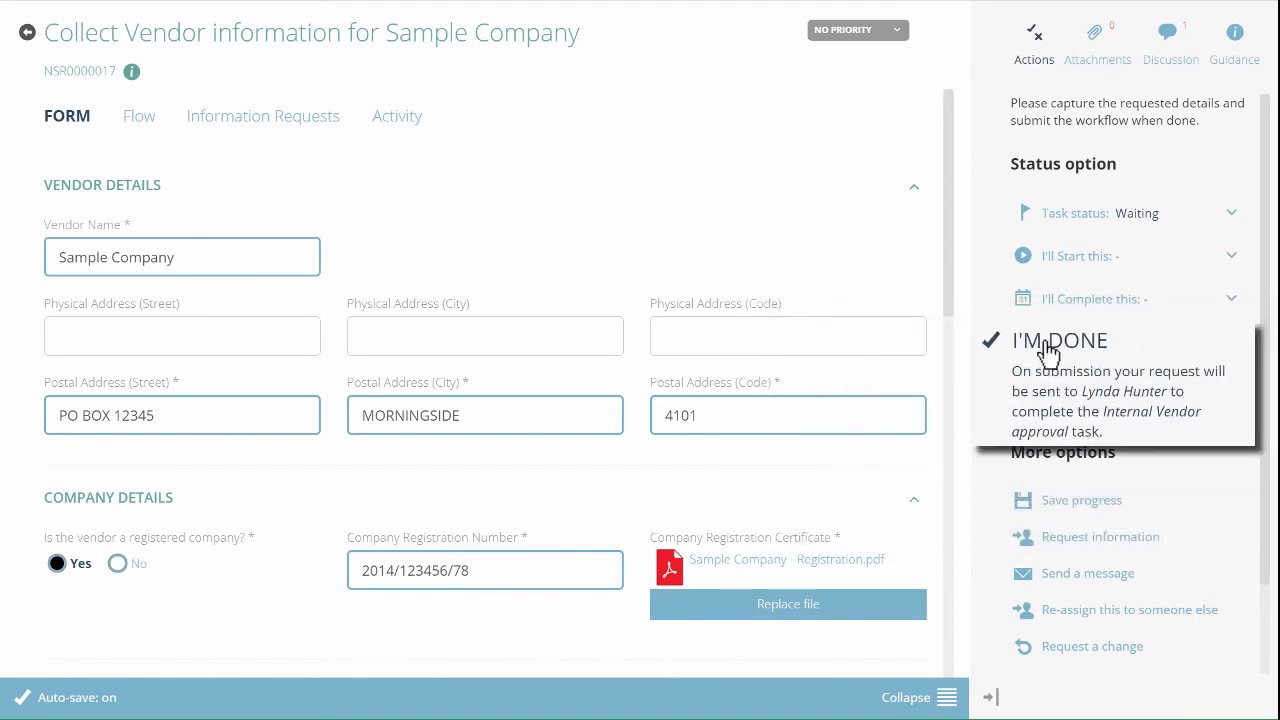
- Mark the Collect Vendor information task as done
left_click(1062, 340)
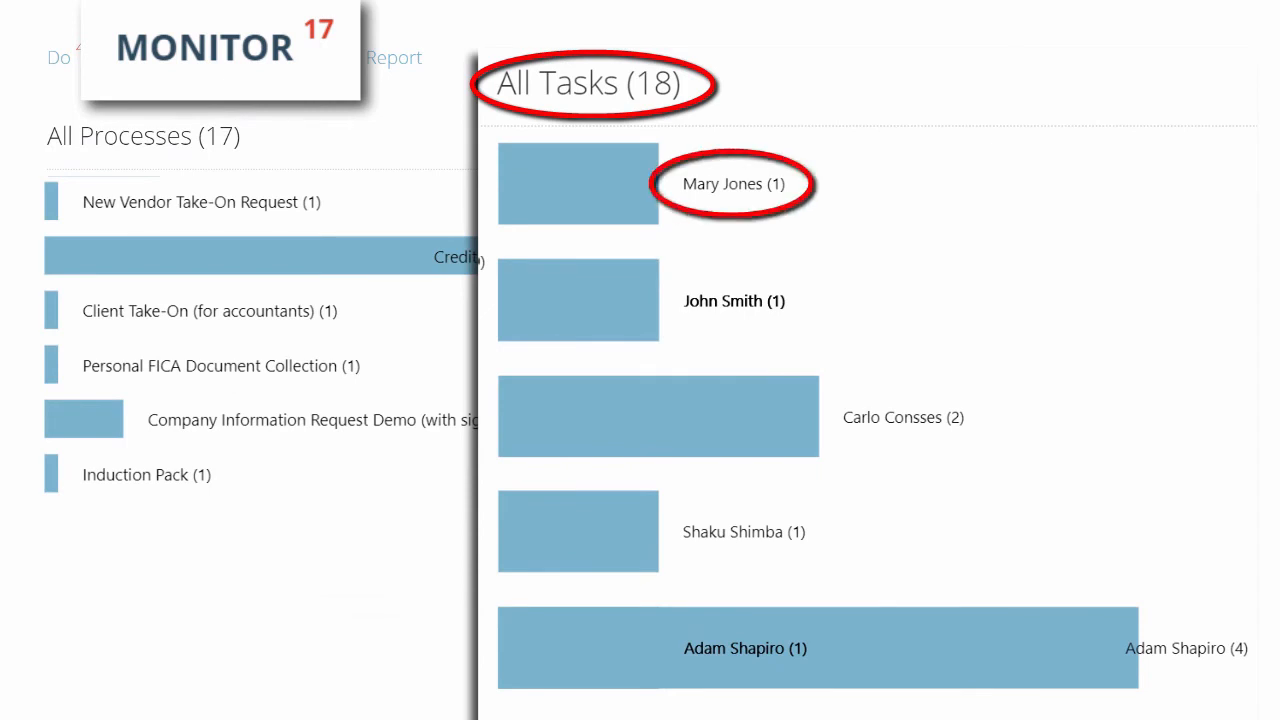
mouse_move(656, 664)
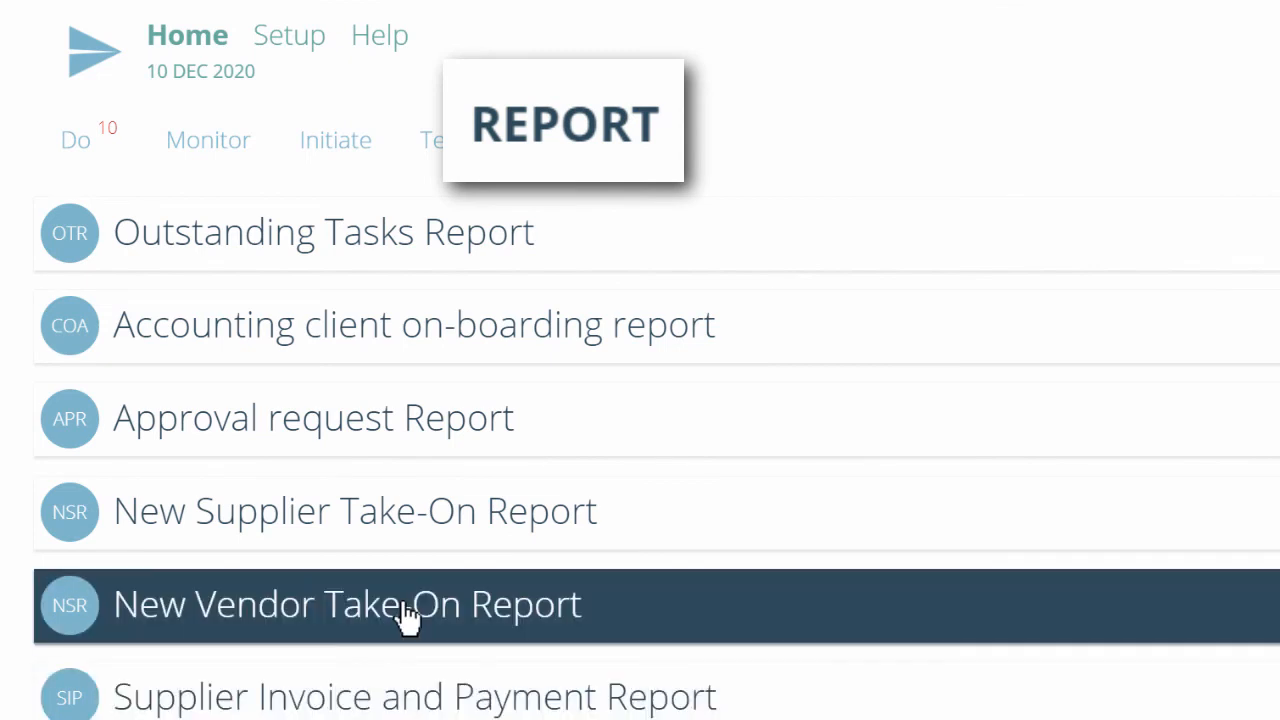
- Open the New Vendor Take-On Report and add Completed to its statuses for May 2019
left_click(348, 604)
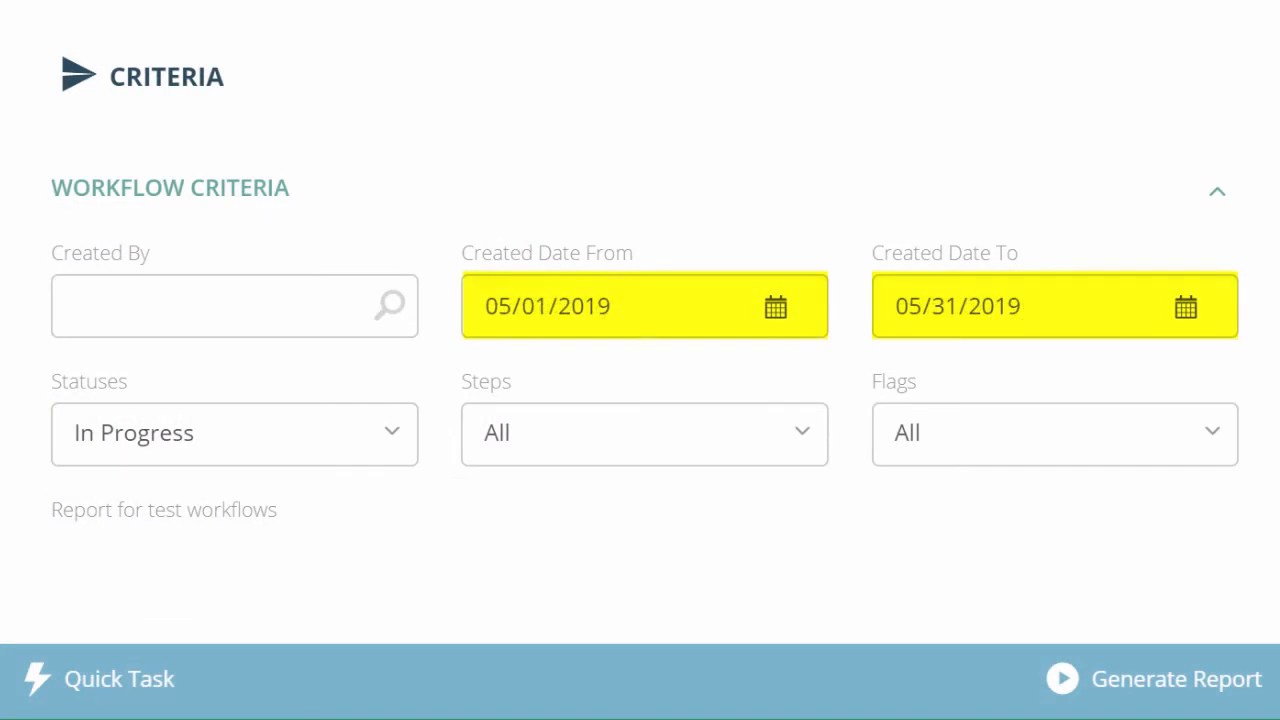
left_click(234, 432)
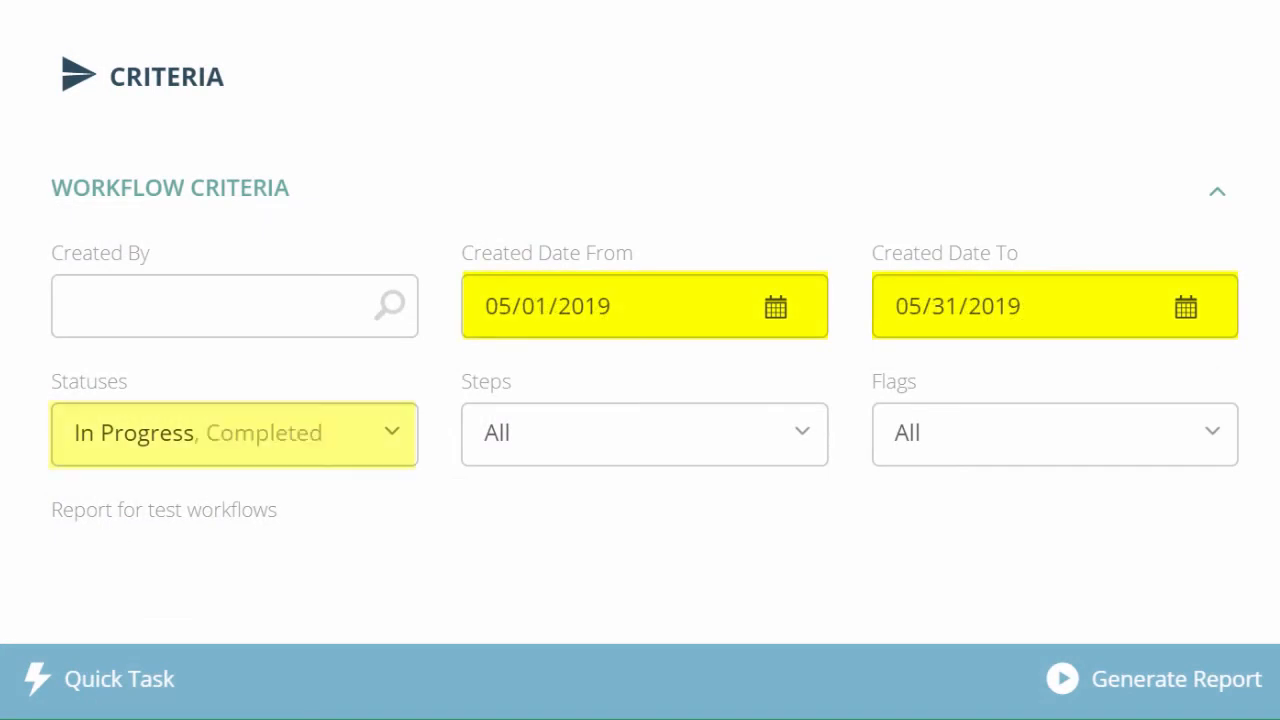